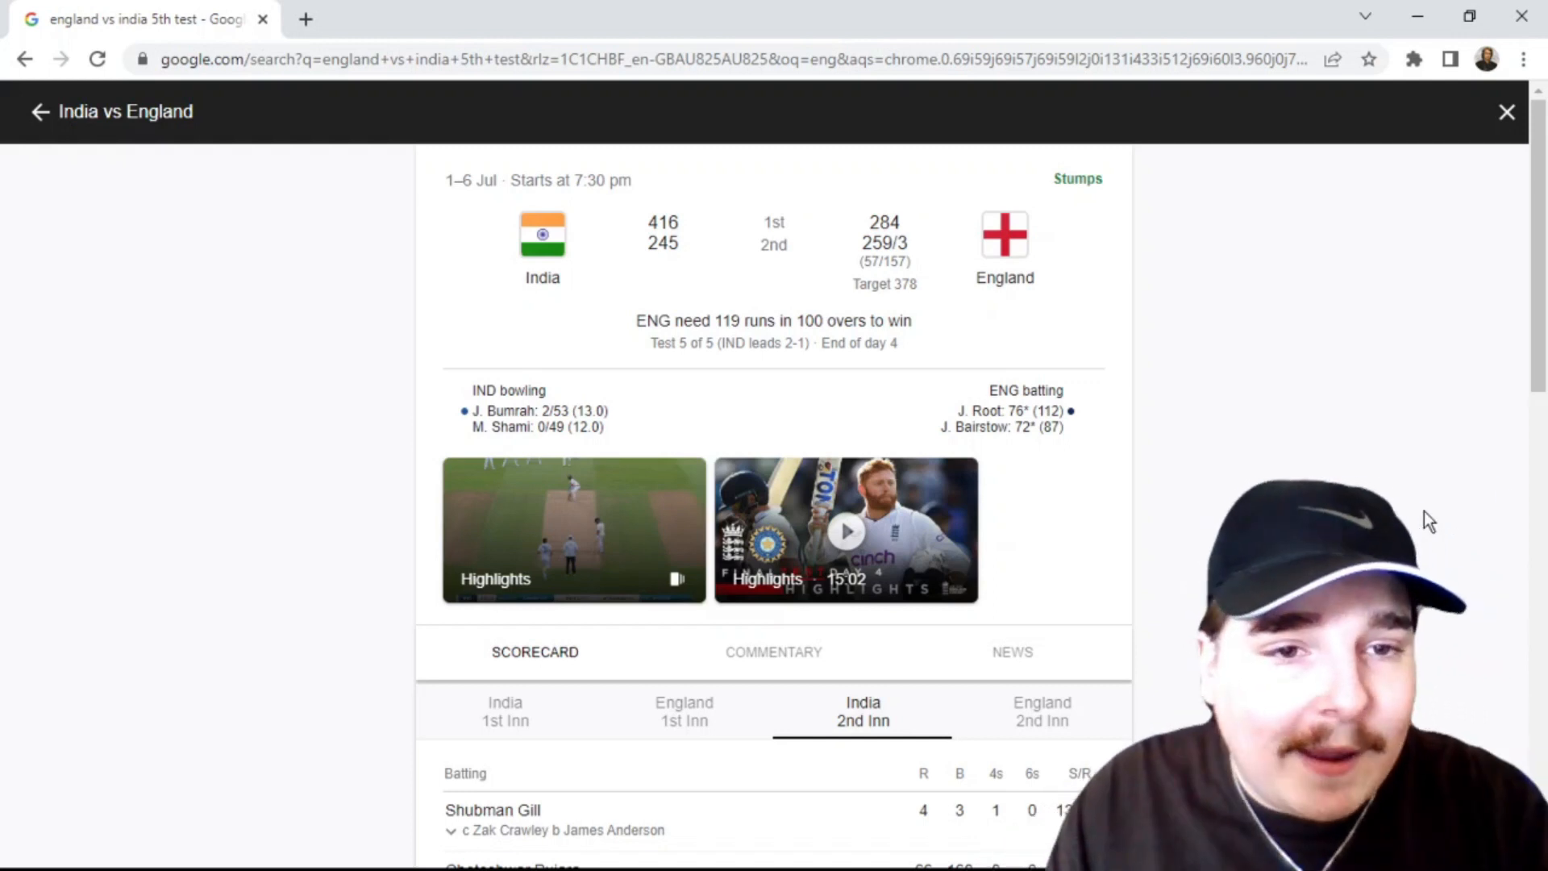
# Scroll down to India's 2nd innings batting table, listed from Shubman Gill to Mohammed Siraj
pyautogui.scroll(-3)
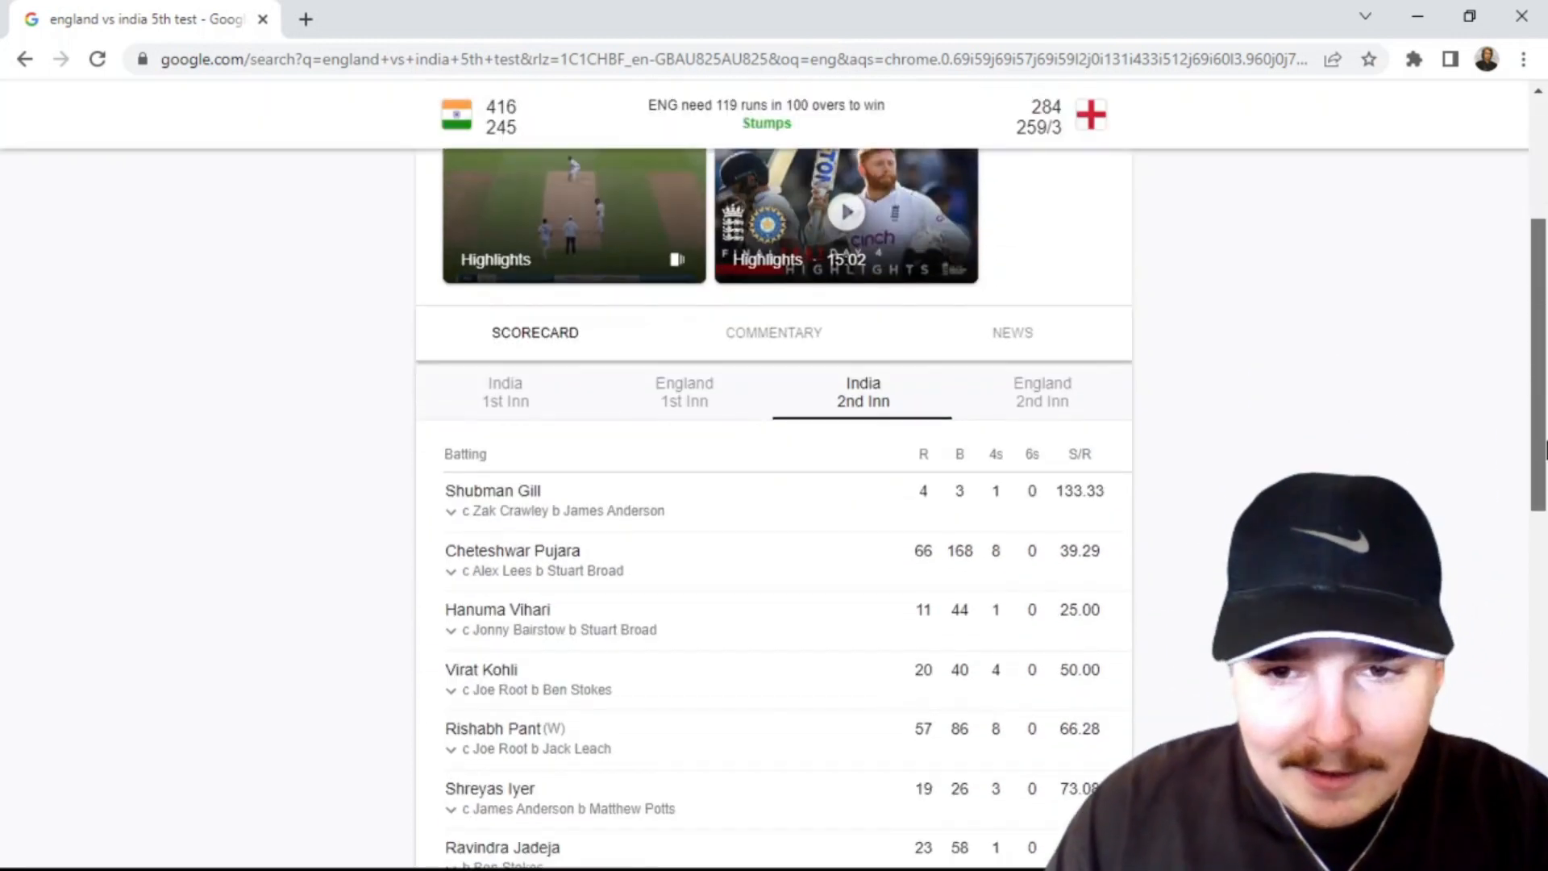
pyautogui.scroll(-3)
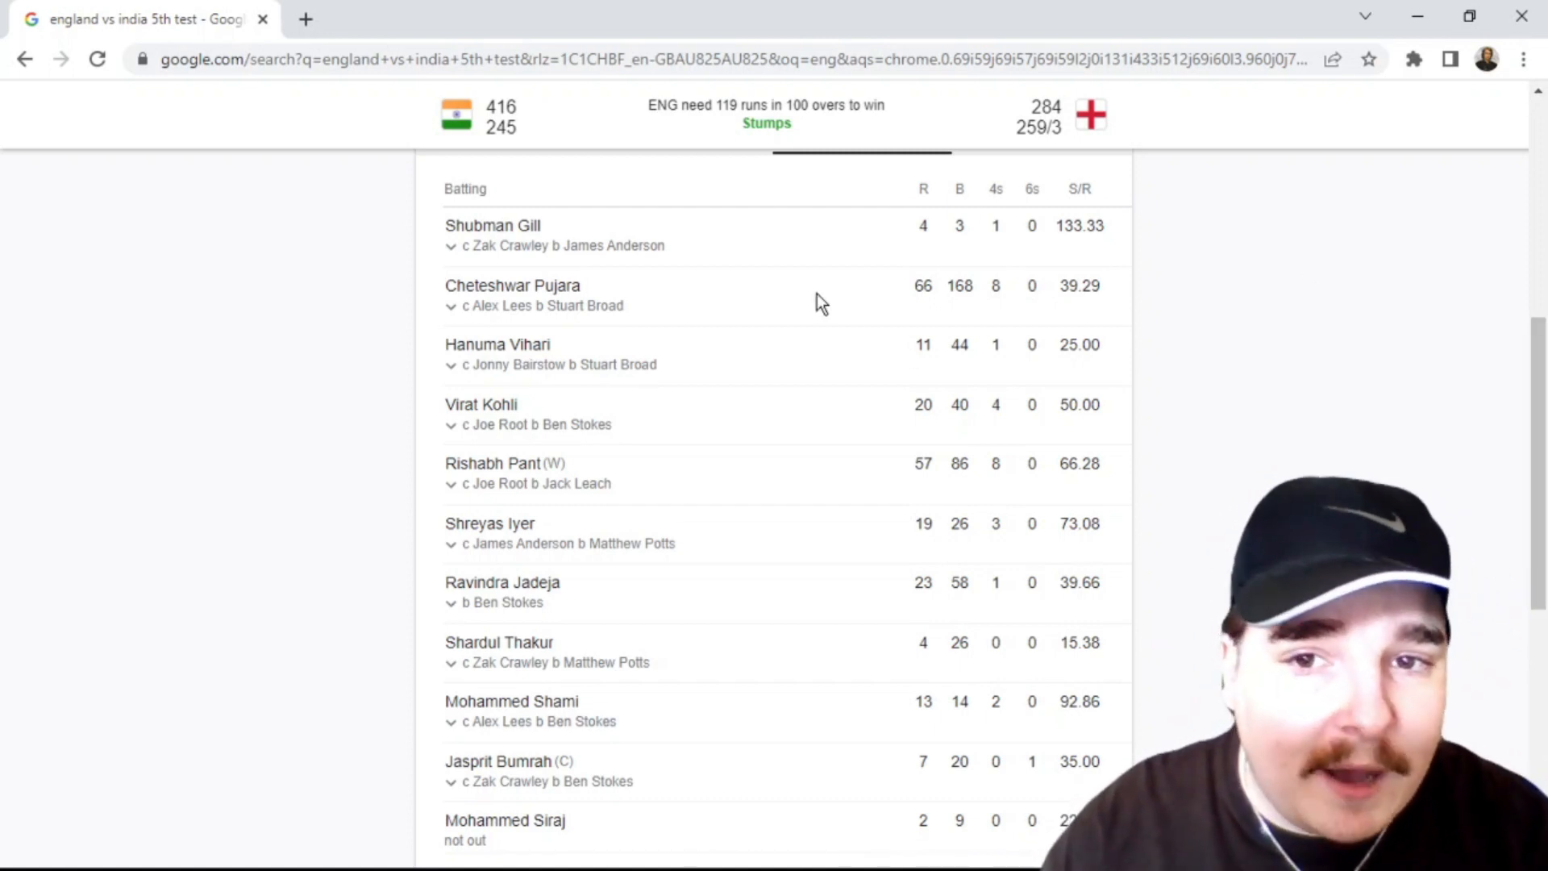
pyautogui.moveTo(656, 301)
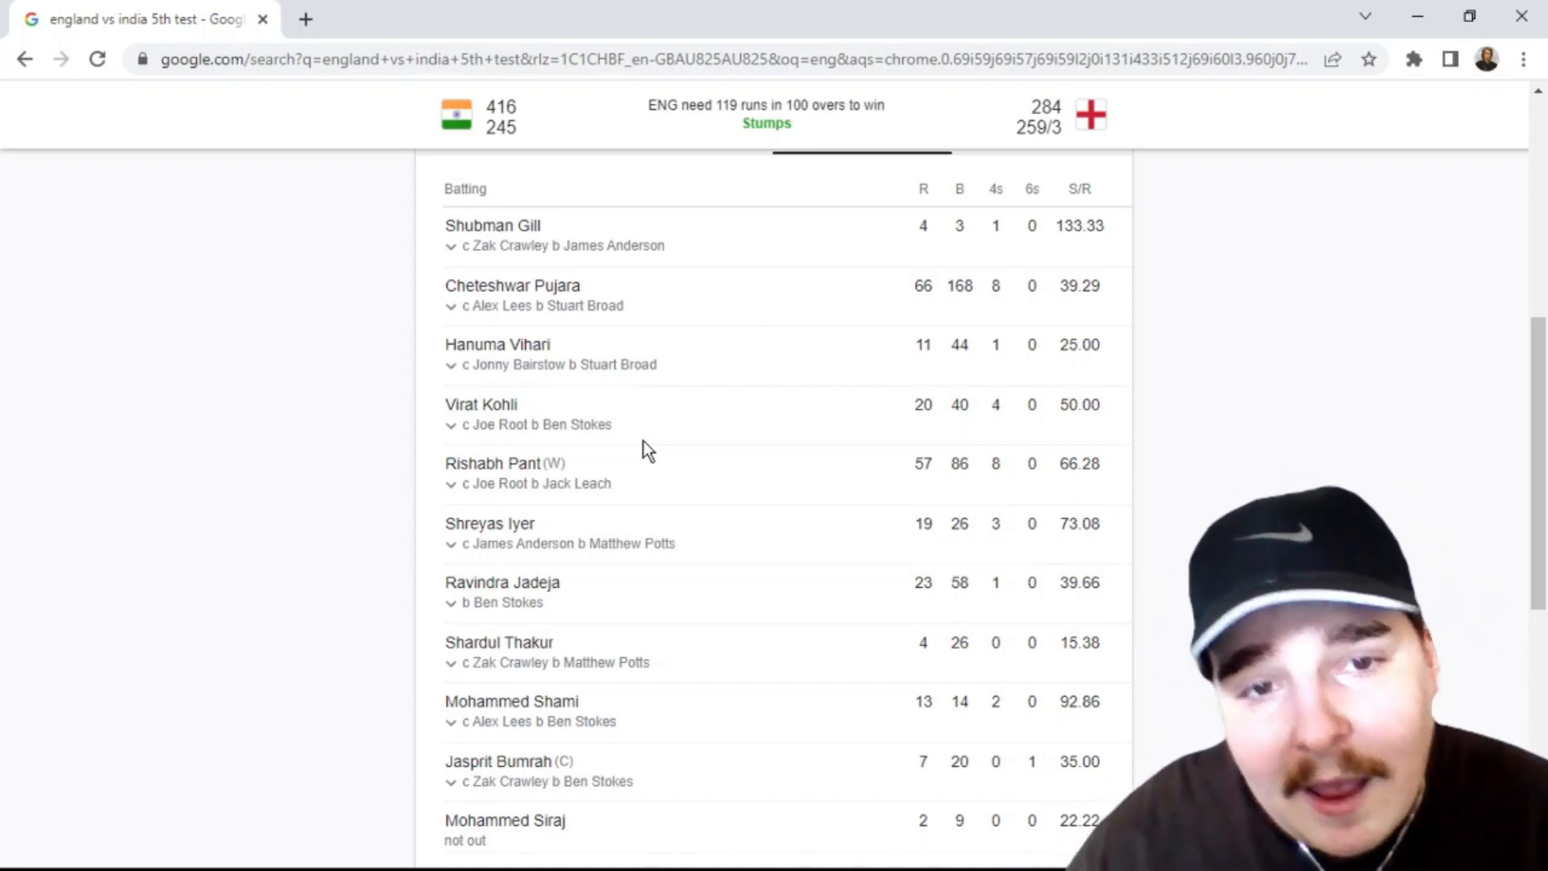
# Scroll down to India's extras, total of 245 (10 wkts, 81.5 ov) and fall of wickets
pyautogui.scroll(-3)
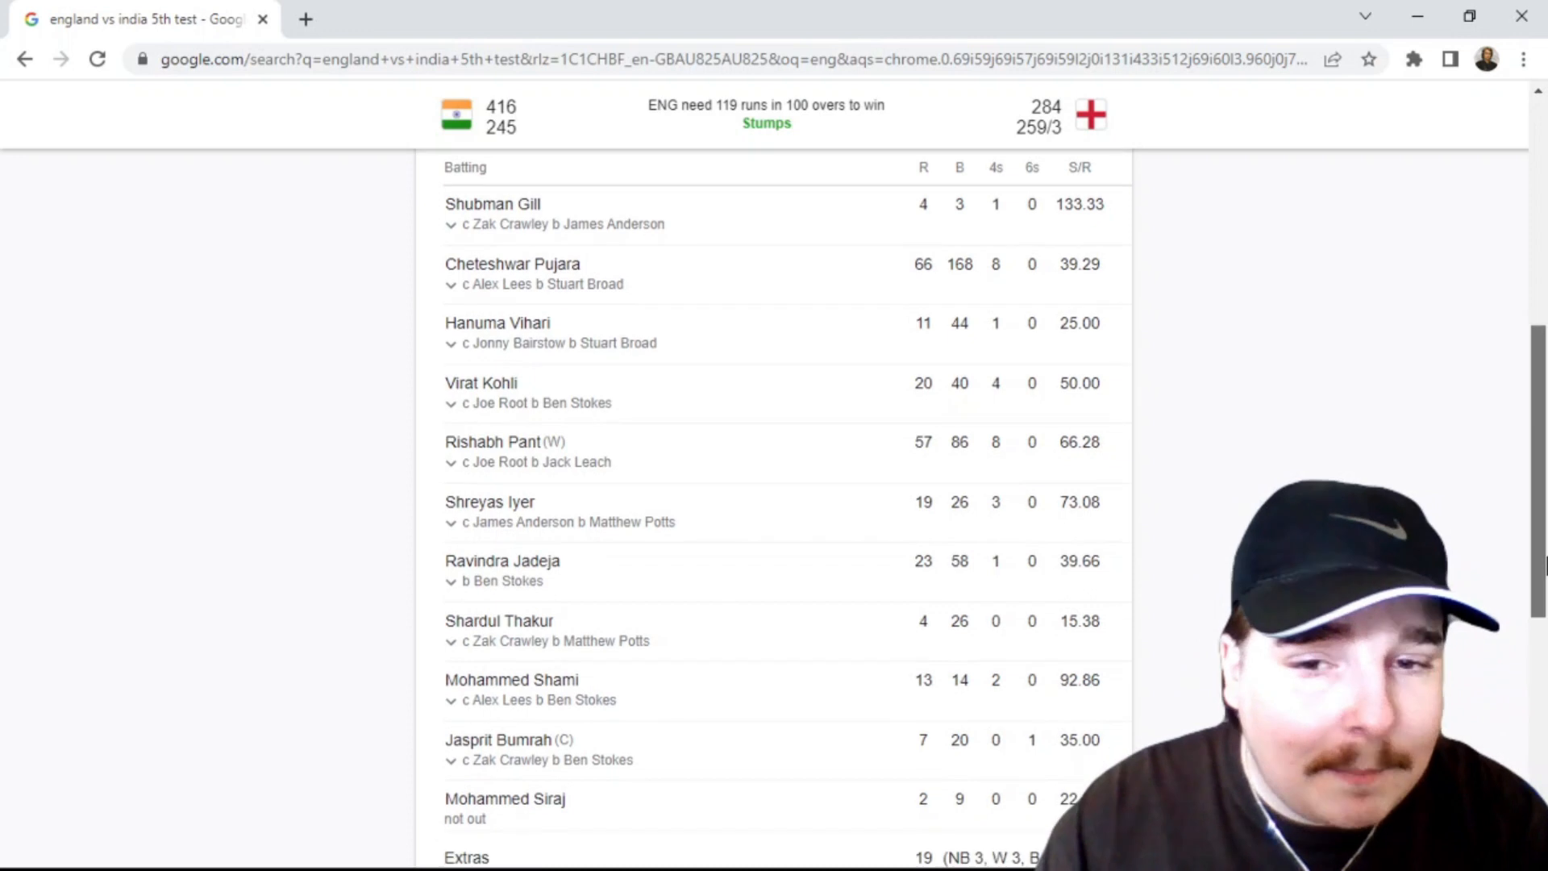
pyautogui.scroll(-3)
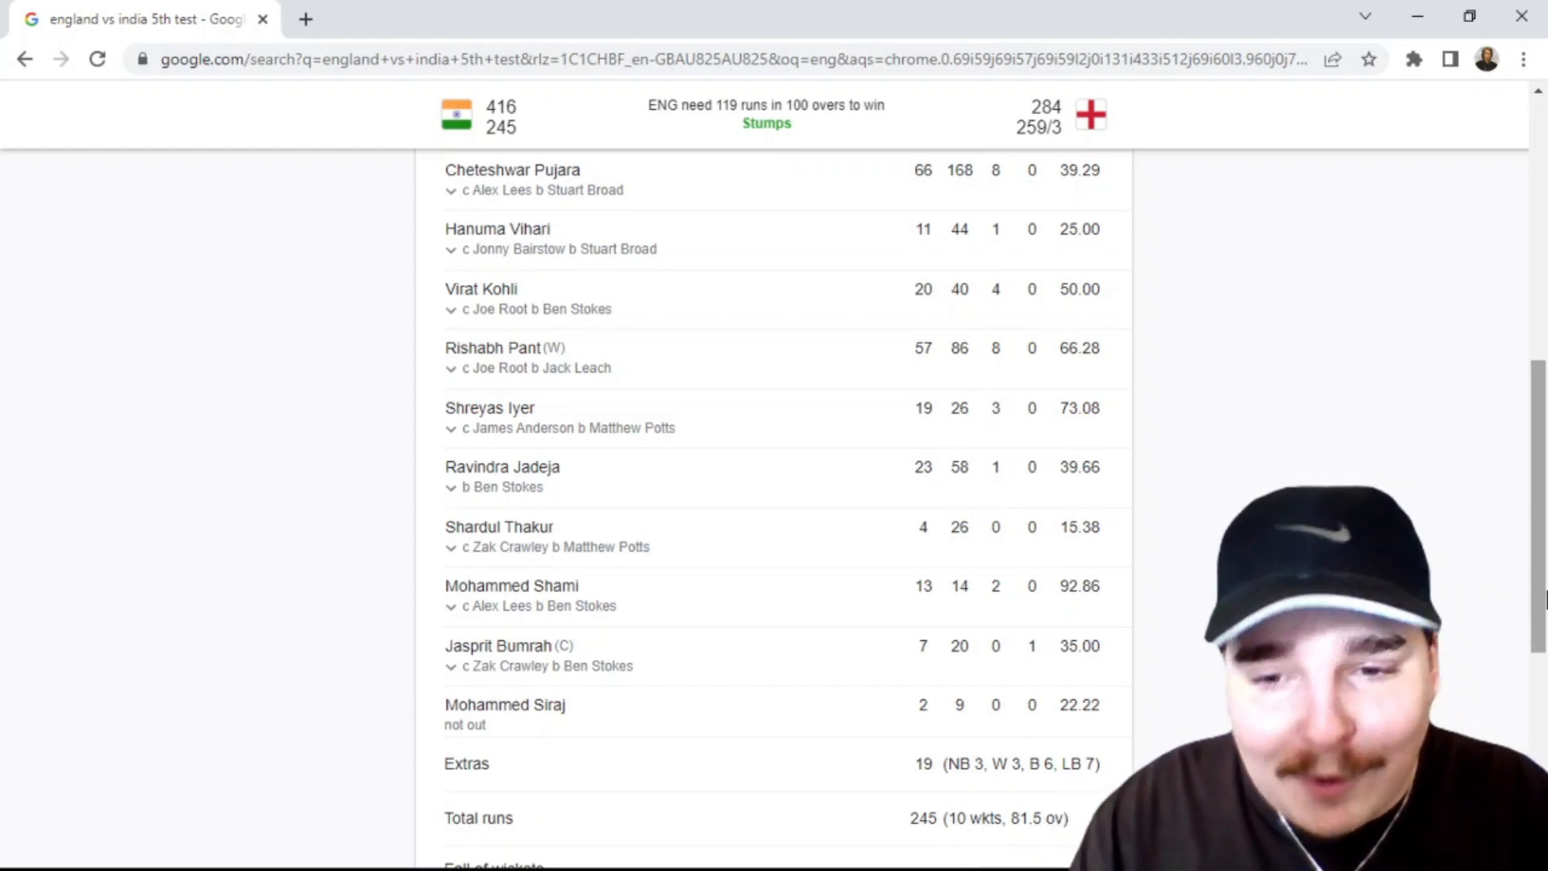
pyautogui.scroll(-3)
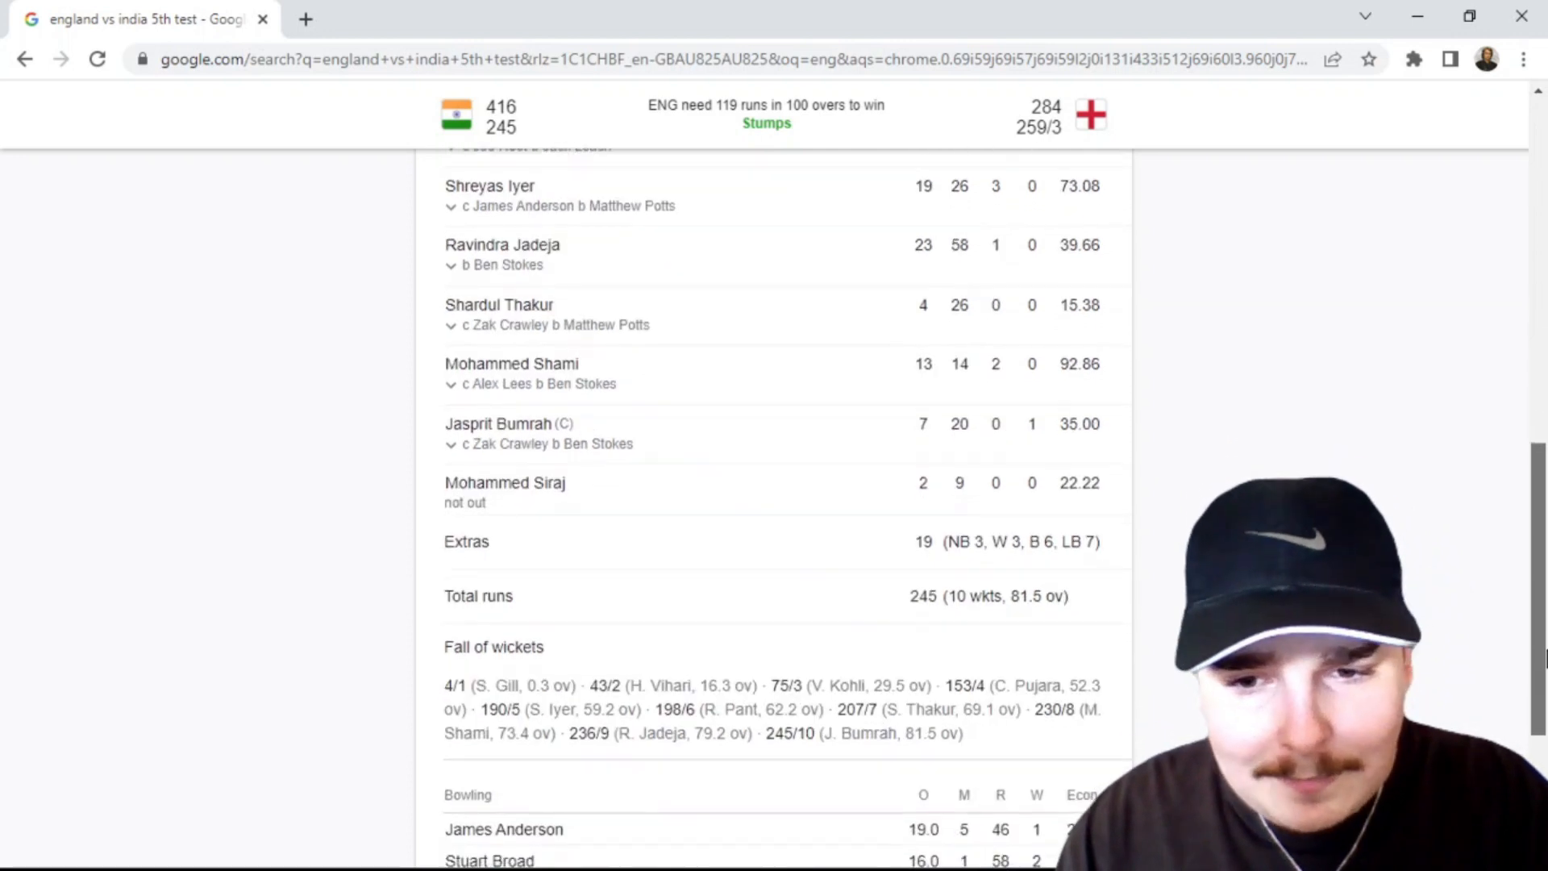
# Scroll down to England's bowling figures, led by Ben Stokes's 4 for 33
pyautogui.scroll(-3)
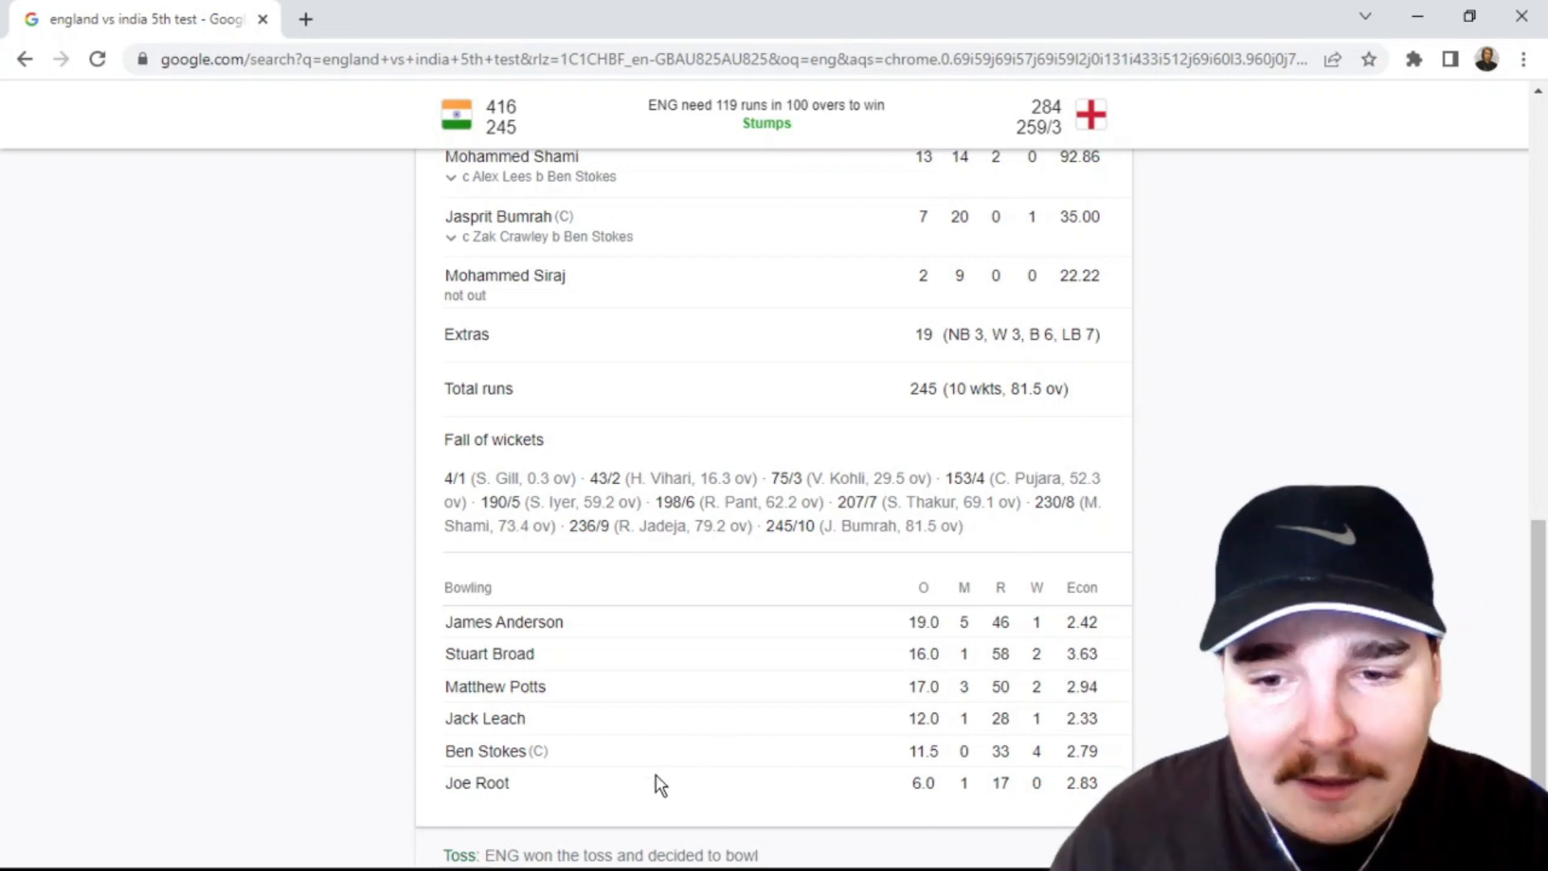
pyautogui.moveTo(664, 801)
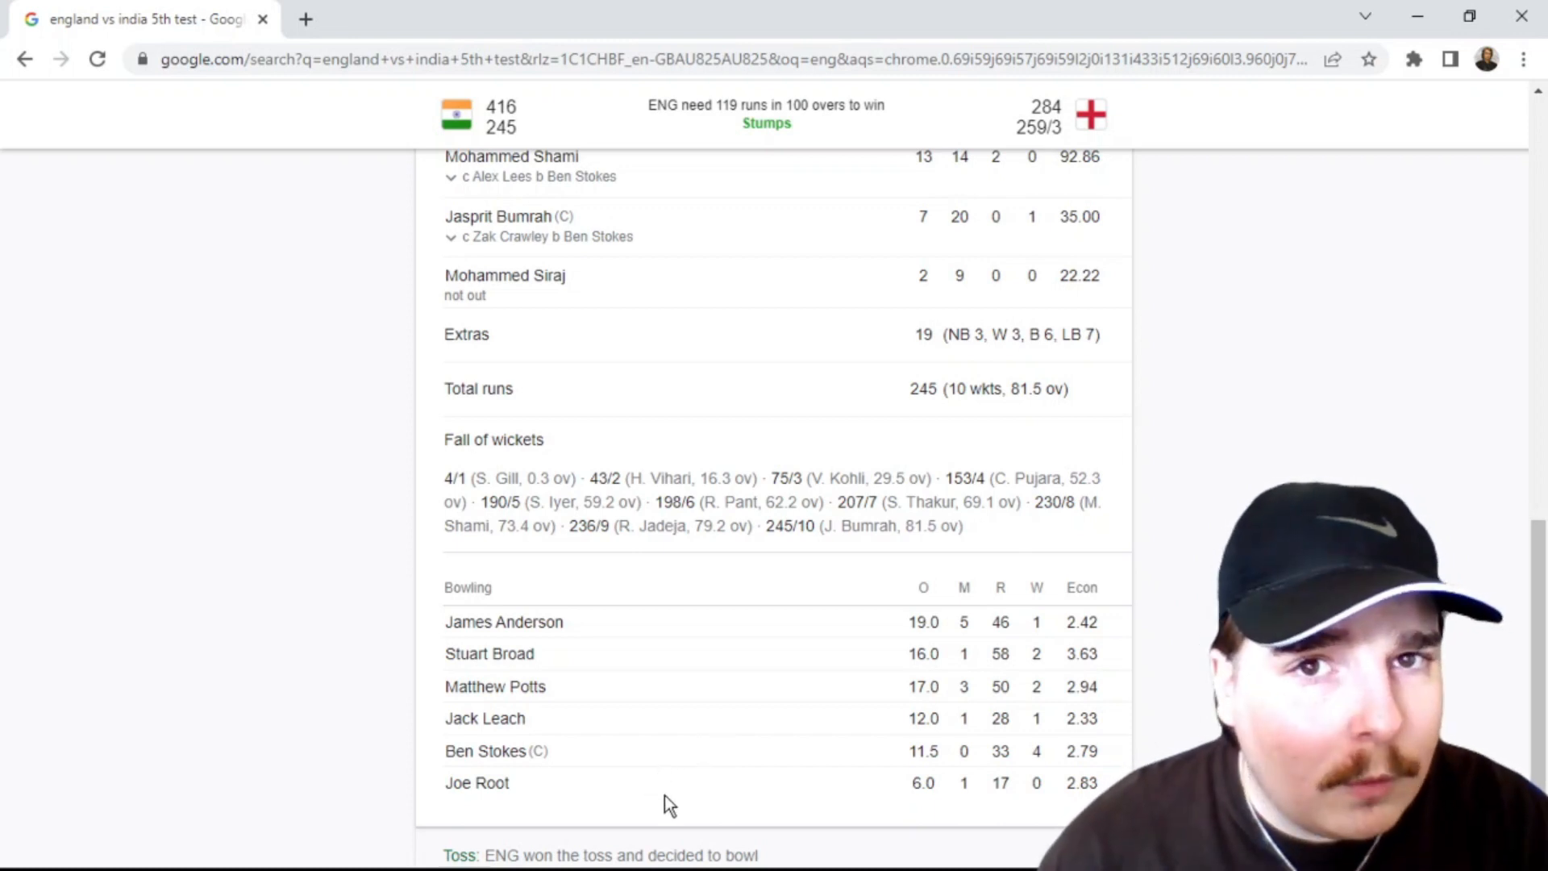
pyautogui.moveTo(601, 800)
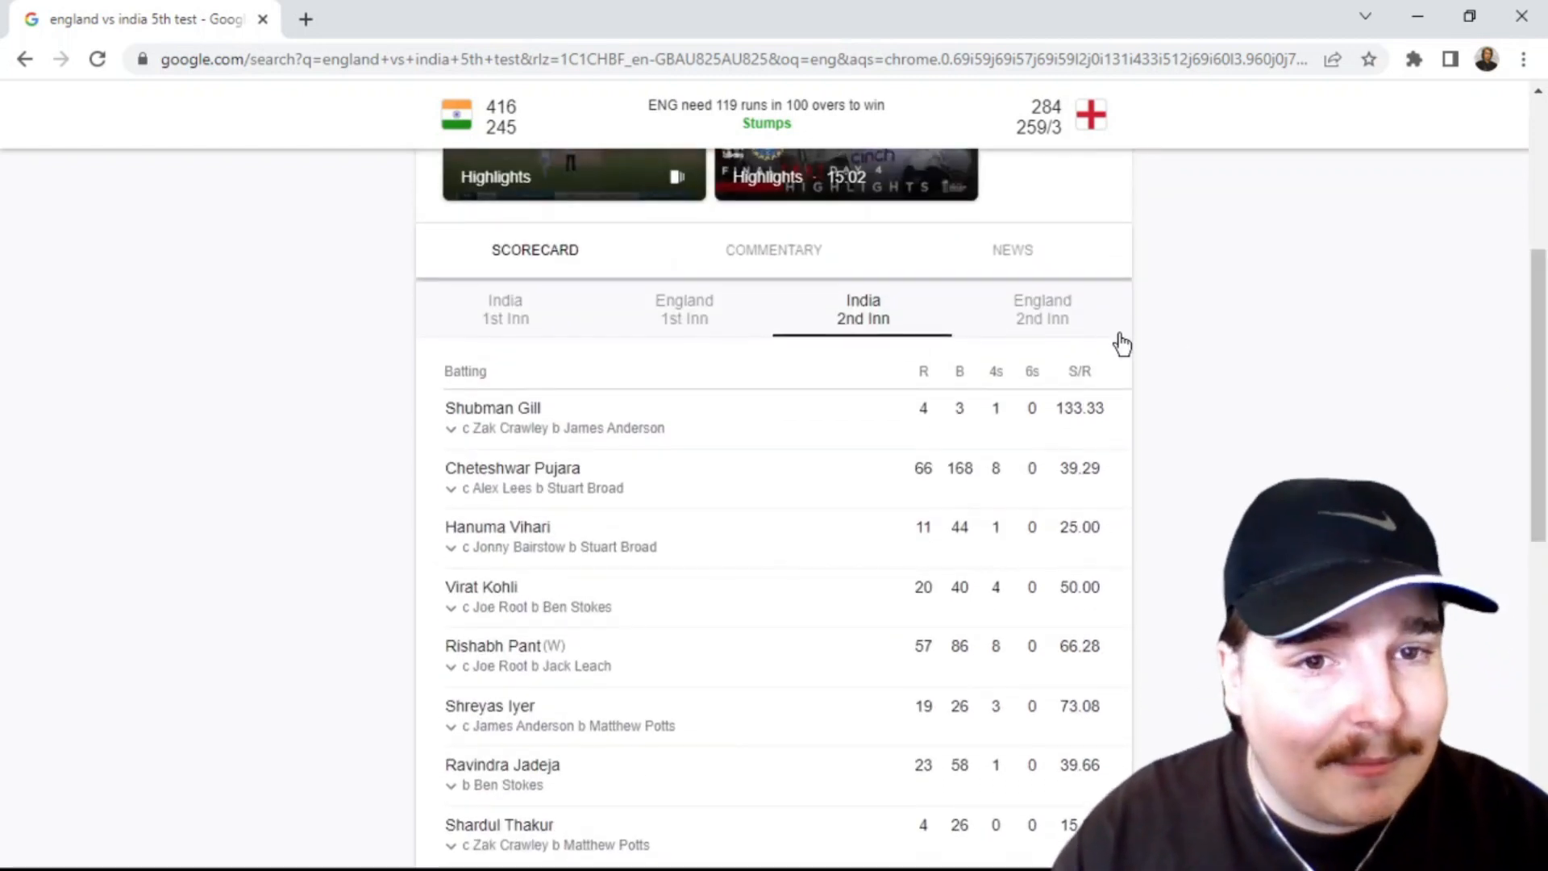
pyautogui.click(1041, 310)
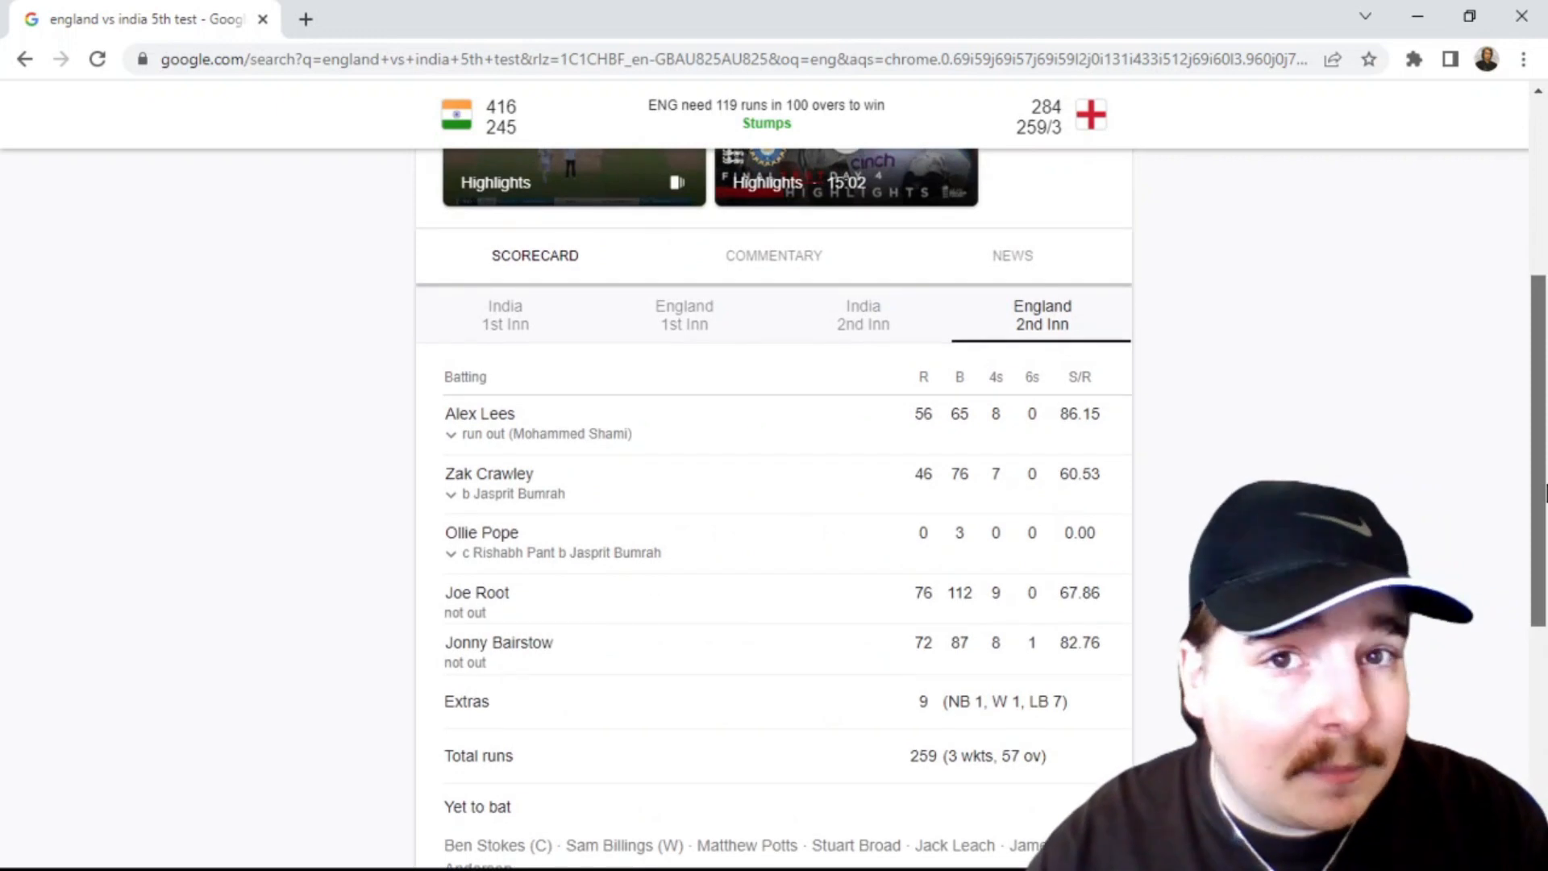
pyautogui.scroll(-3)
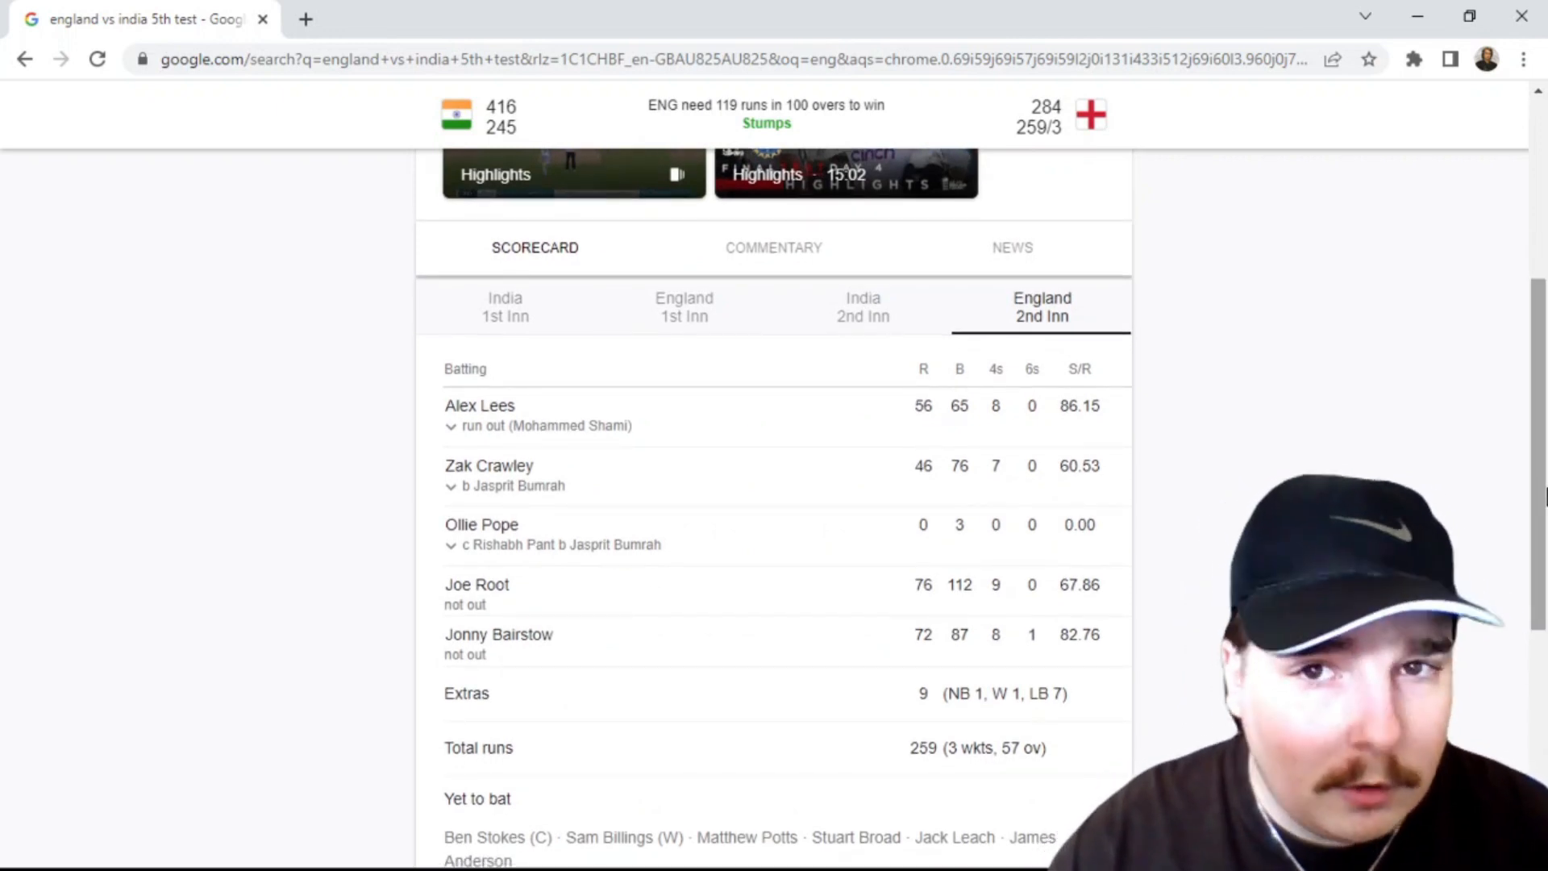
pyautogui.scroll(-3)
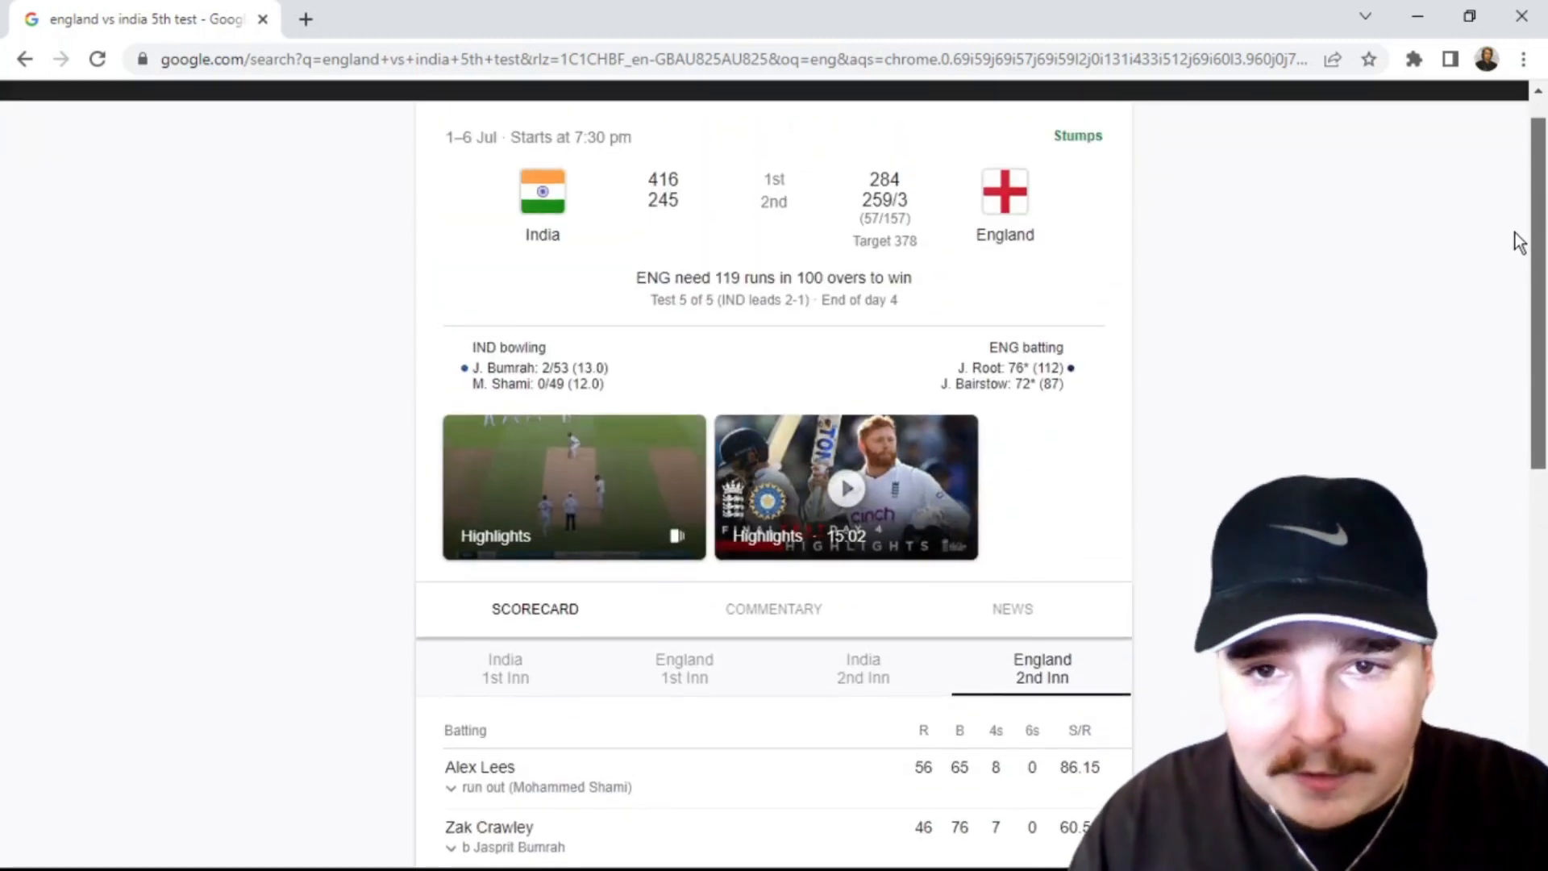
pyautogui.moveTo(974, 274)
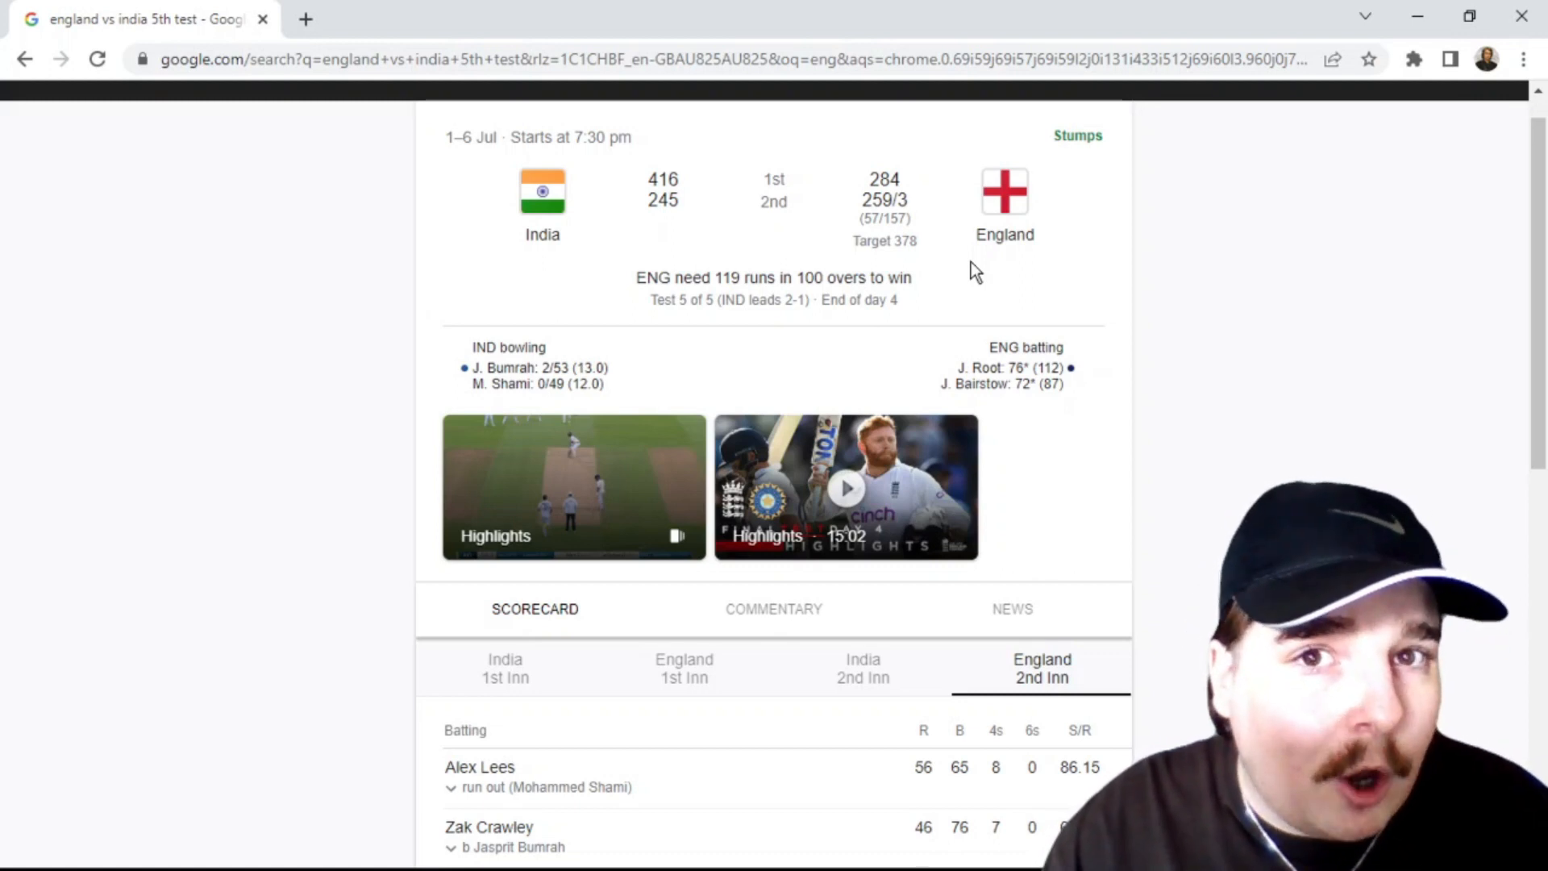
pyautogui.moveTo(1491, 289)
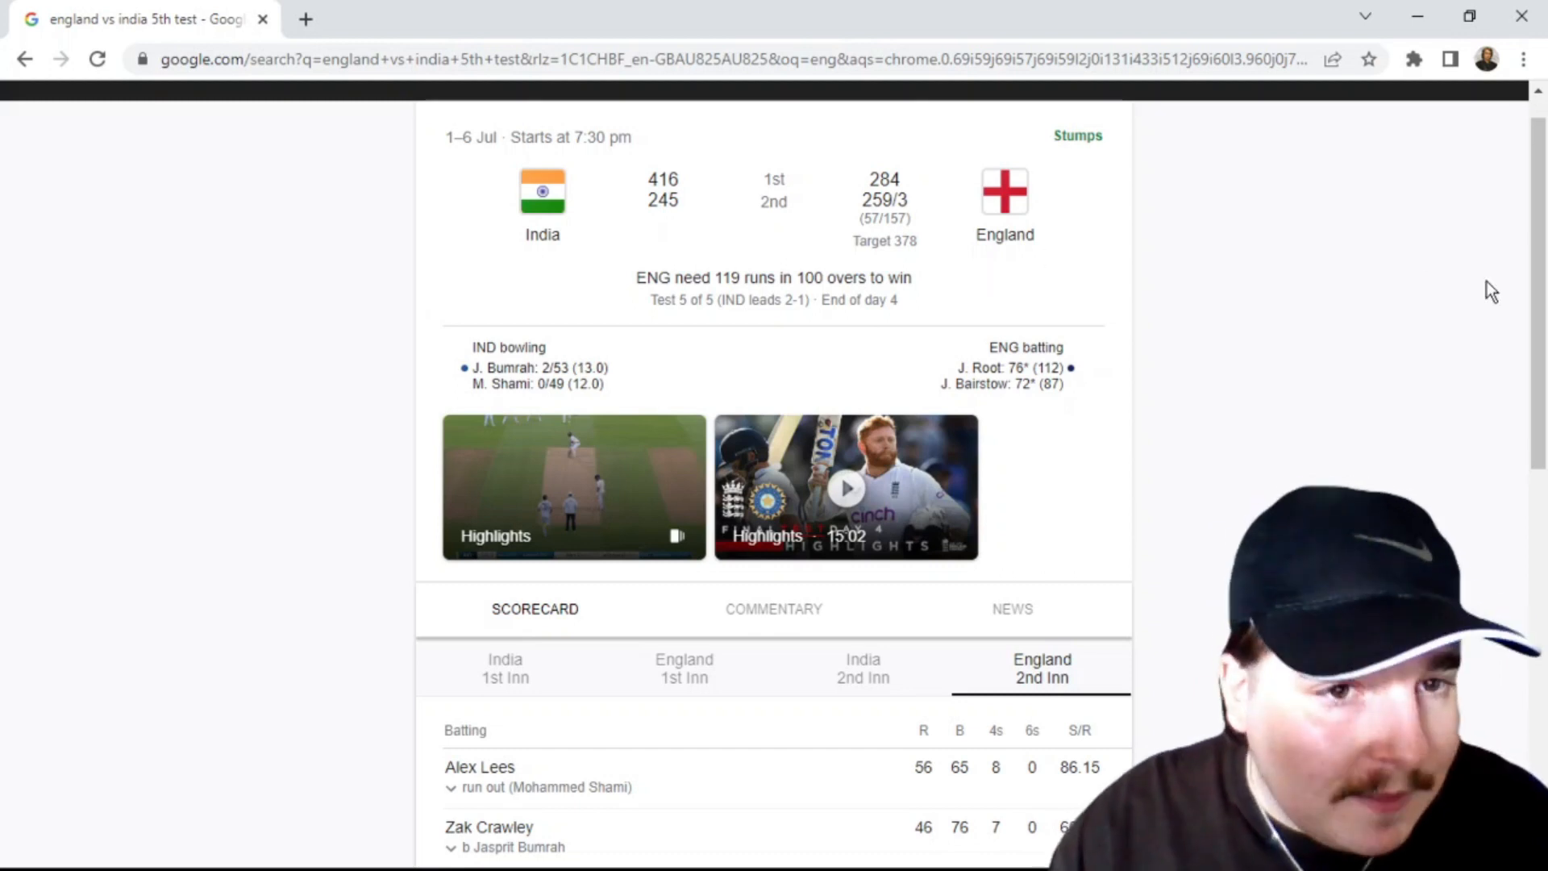
pyautogui.scroll(-3)
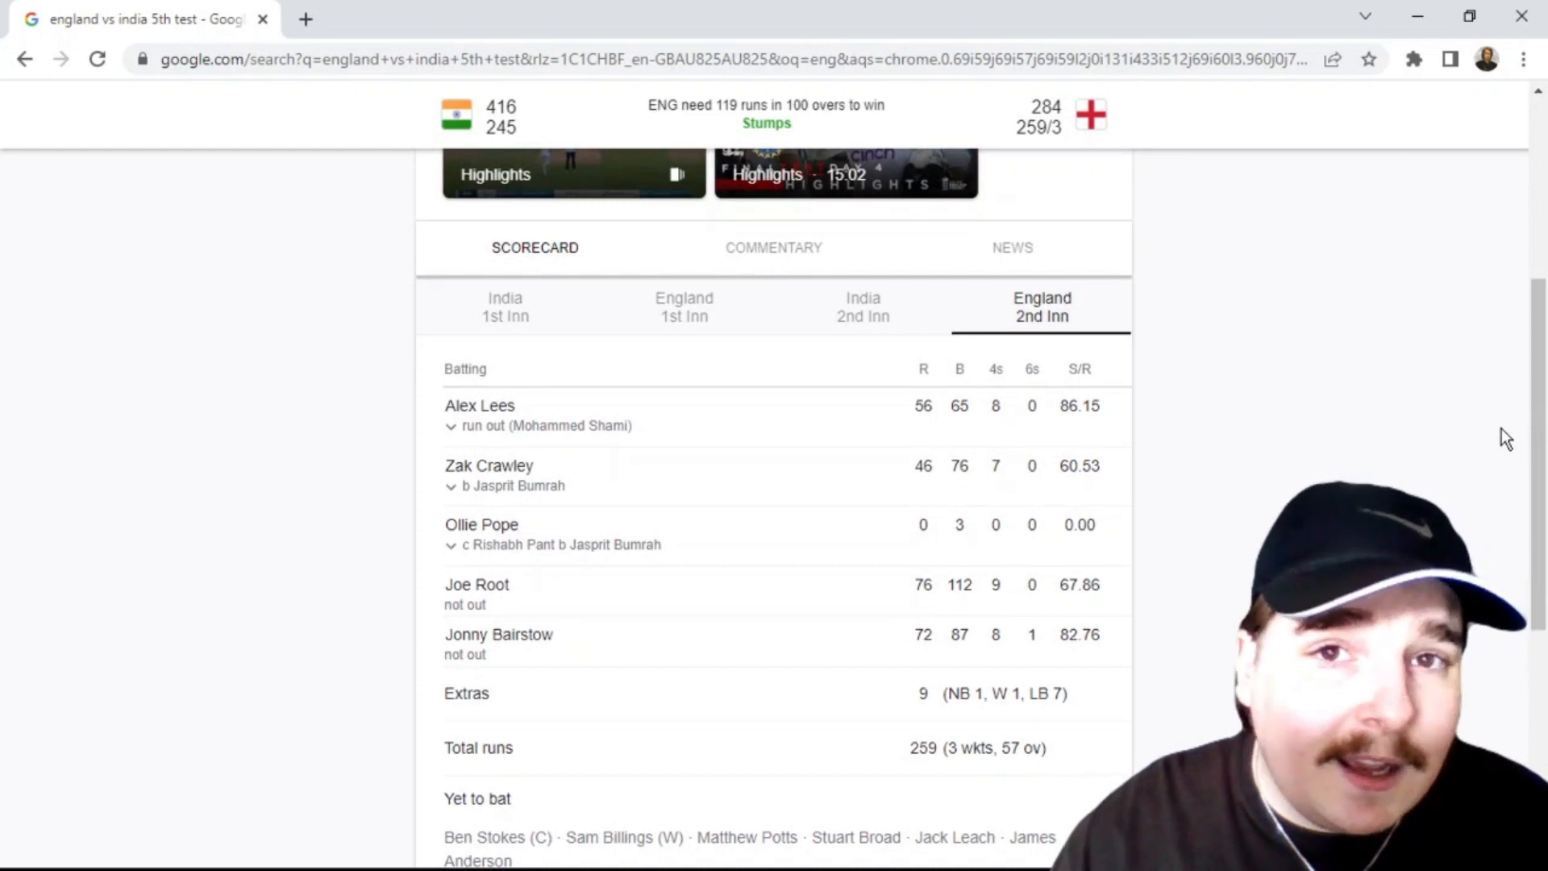
pyautogui.moveTo(1528, 434)
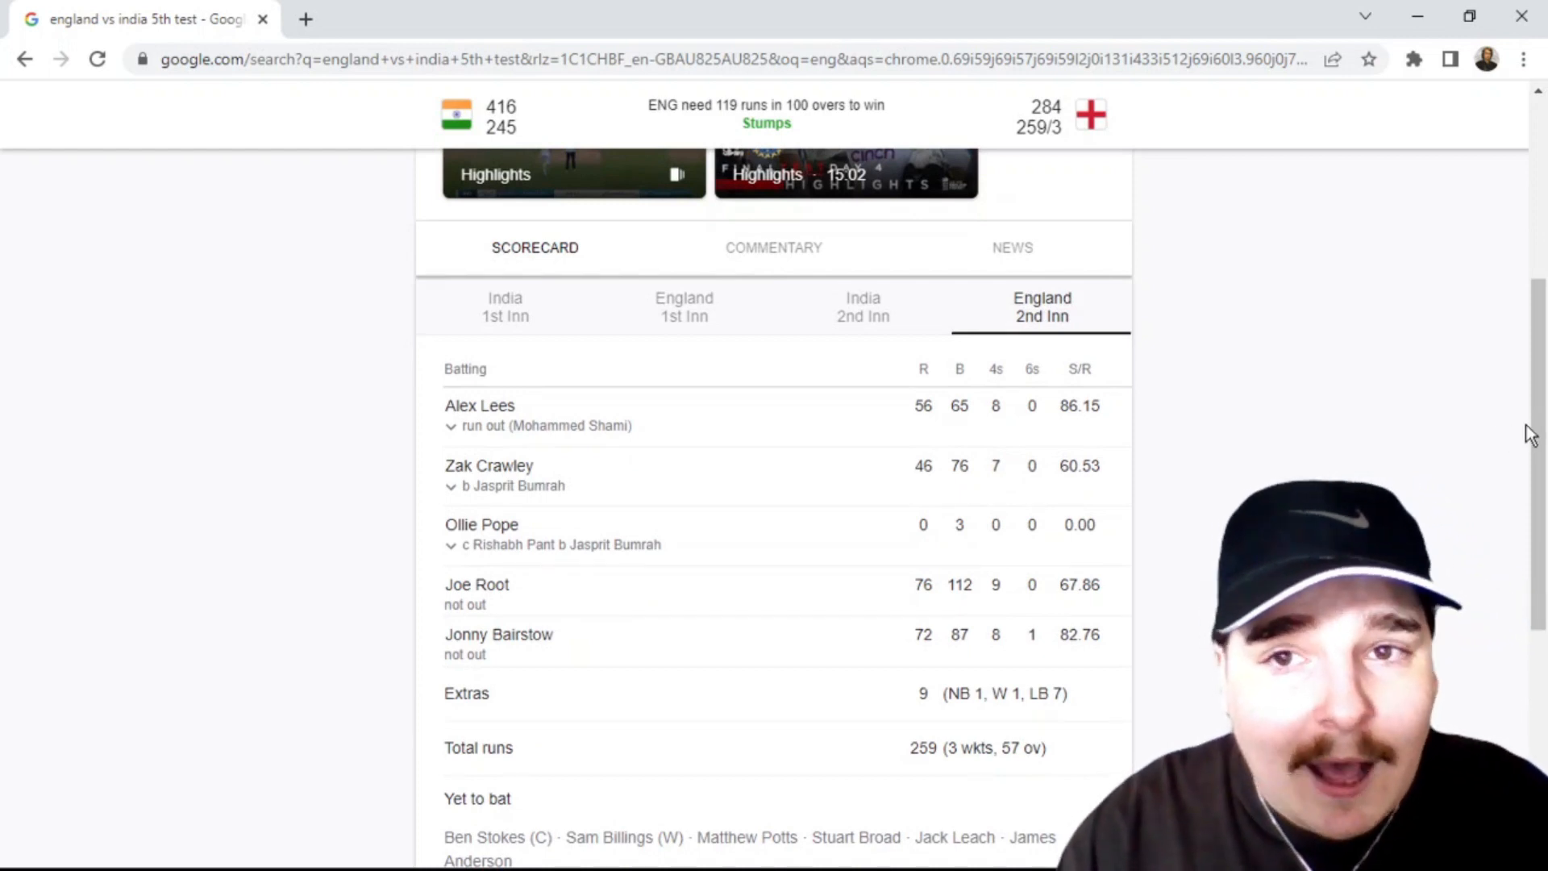
# Scroll down through England's 2nd innings batting, extras, total and Yet to bat list
pyautogui.scroll(-3)
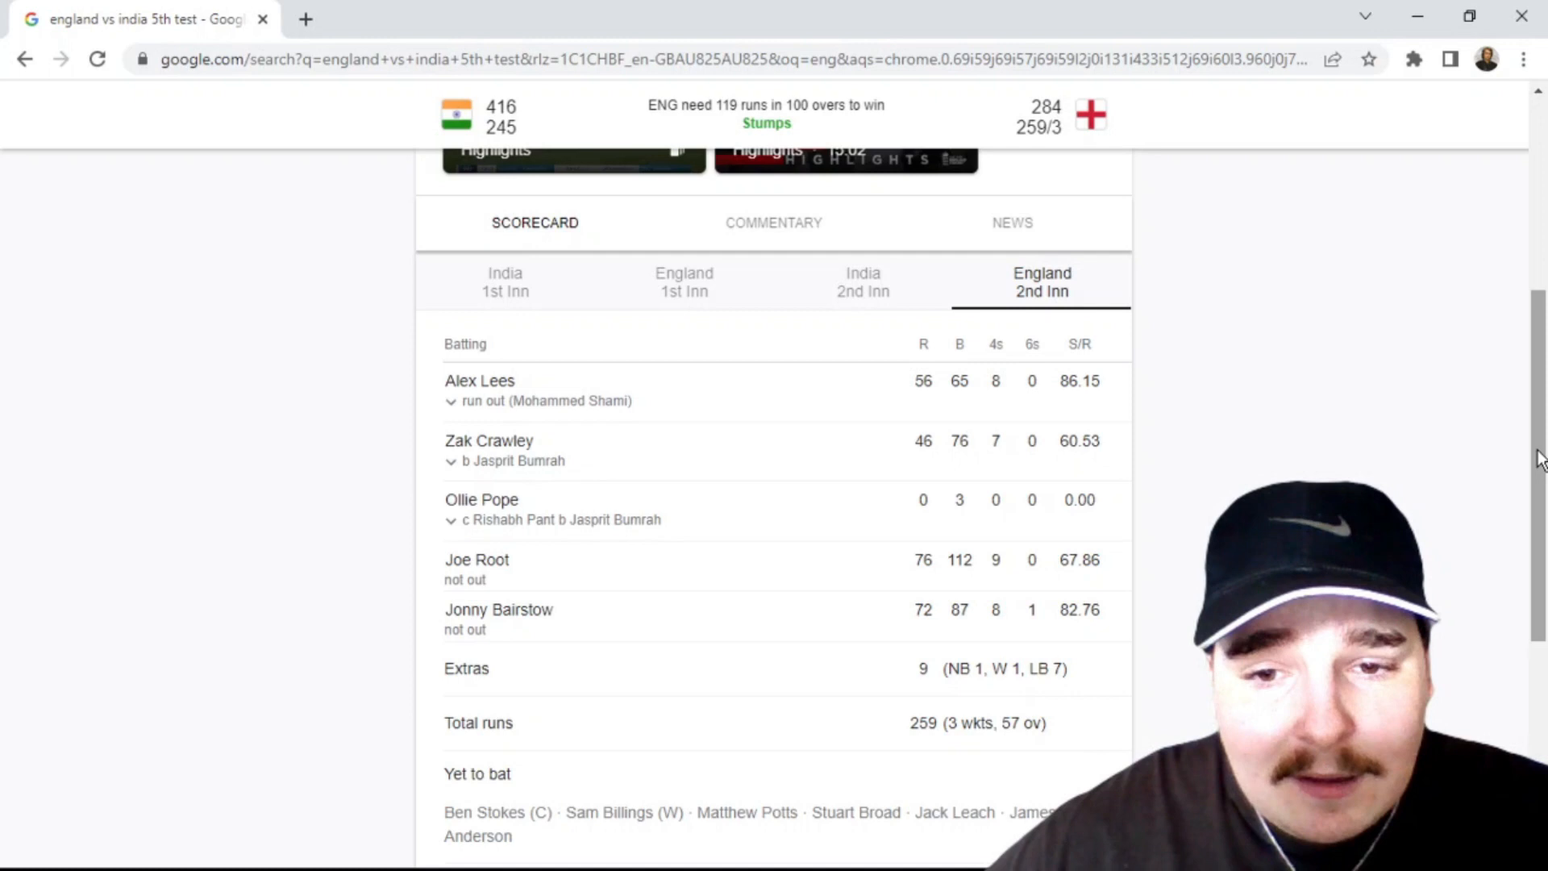
pyautogui.moveTo(605, 497)
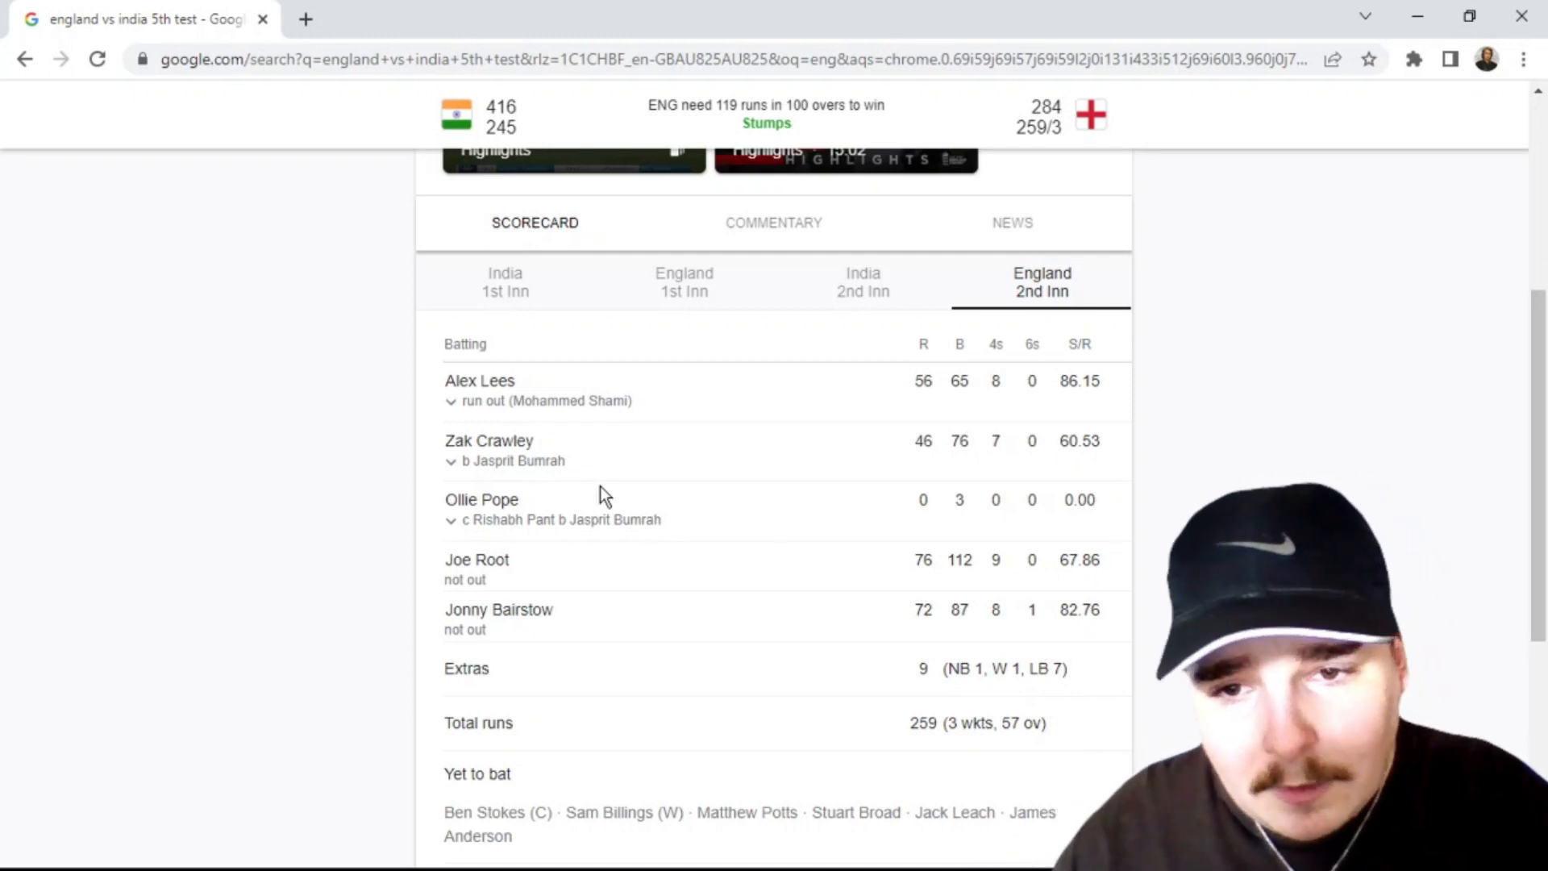
pyautogui.moveTo(687, 395)
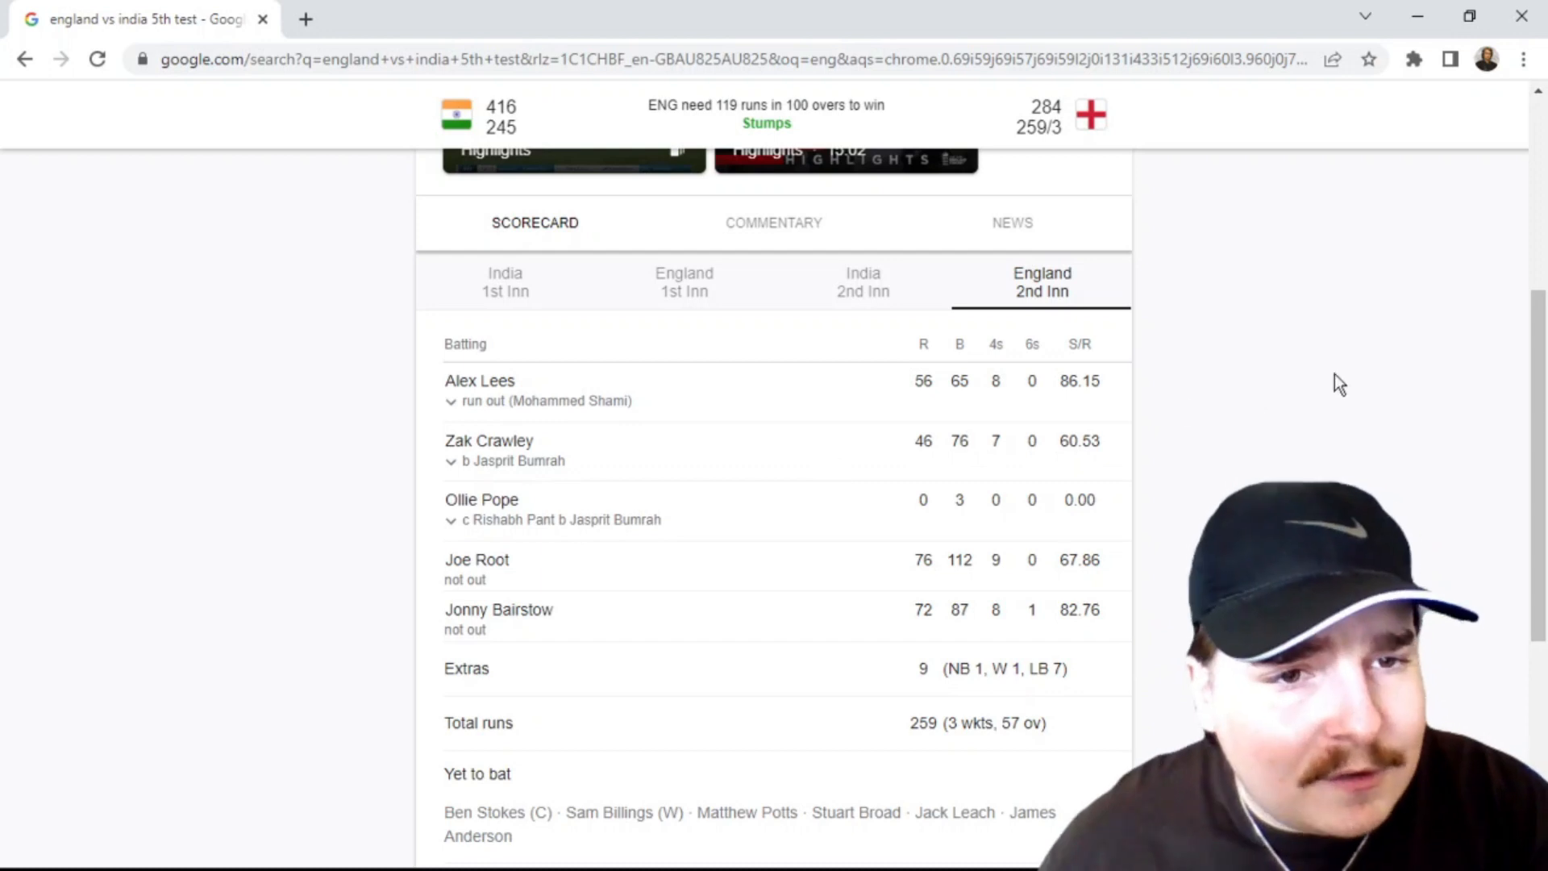
pyautogui.scroll(-3)
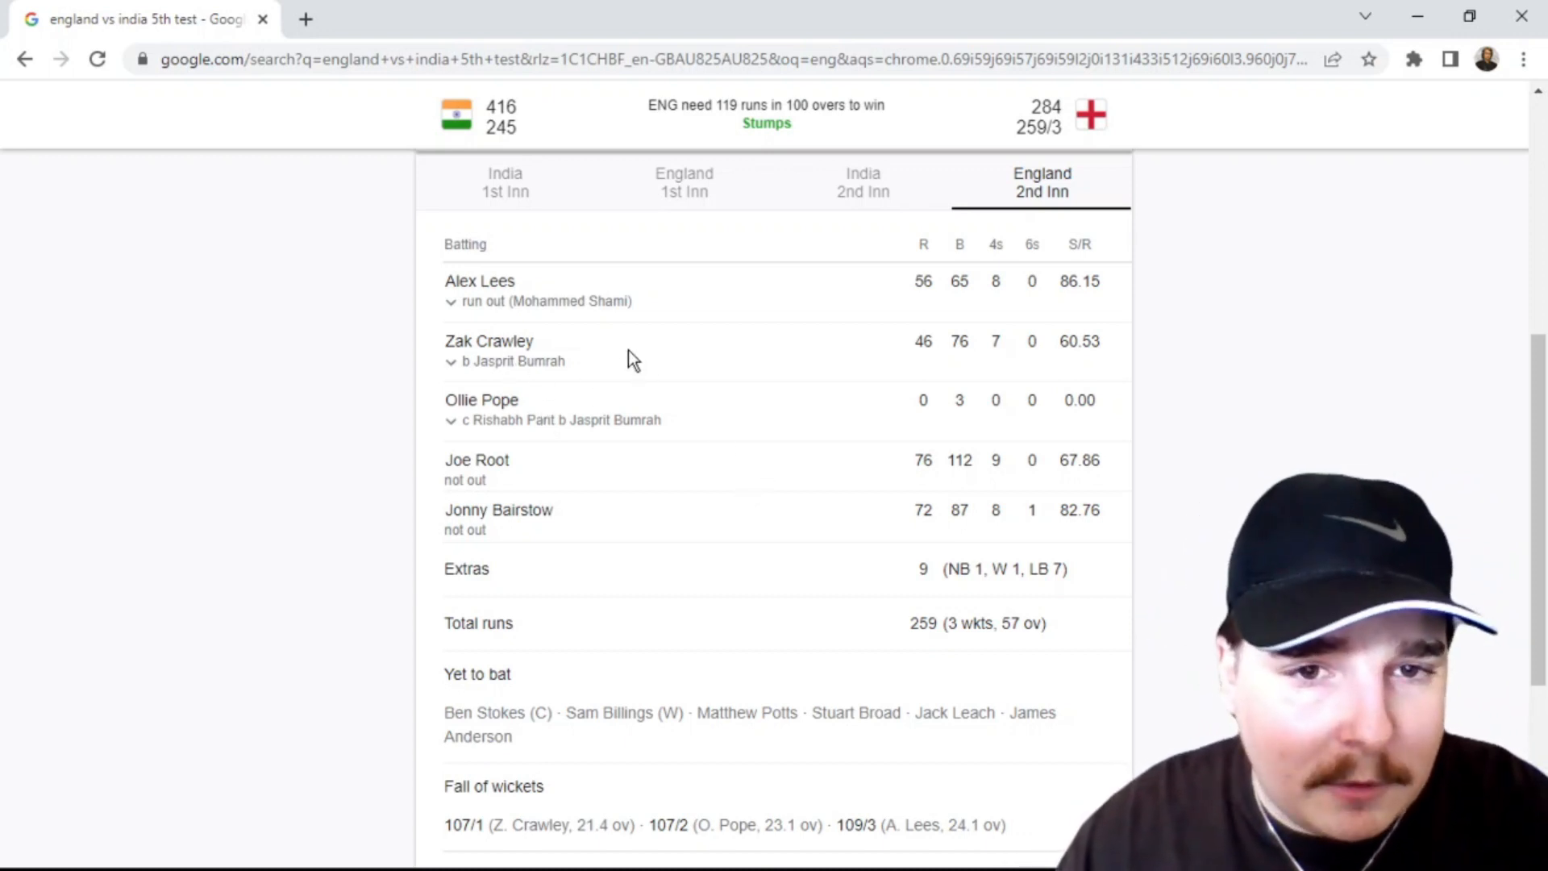
pyautogui.moveTo(553, 472)
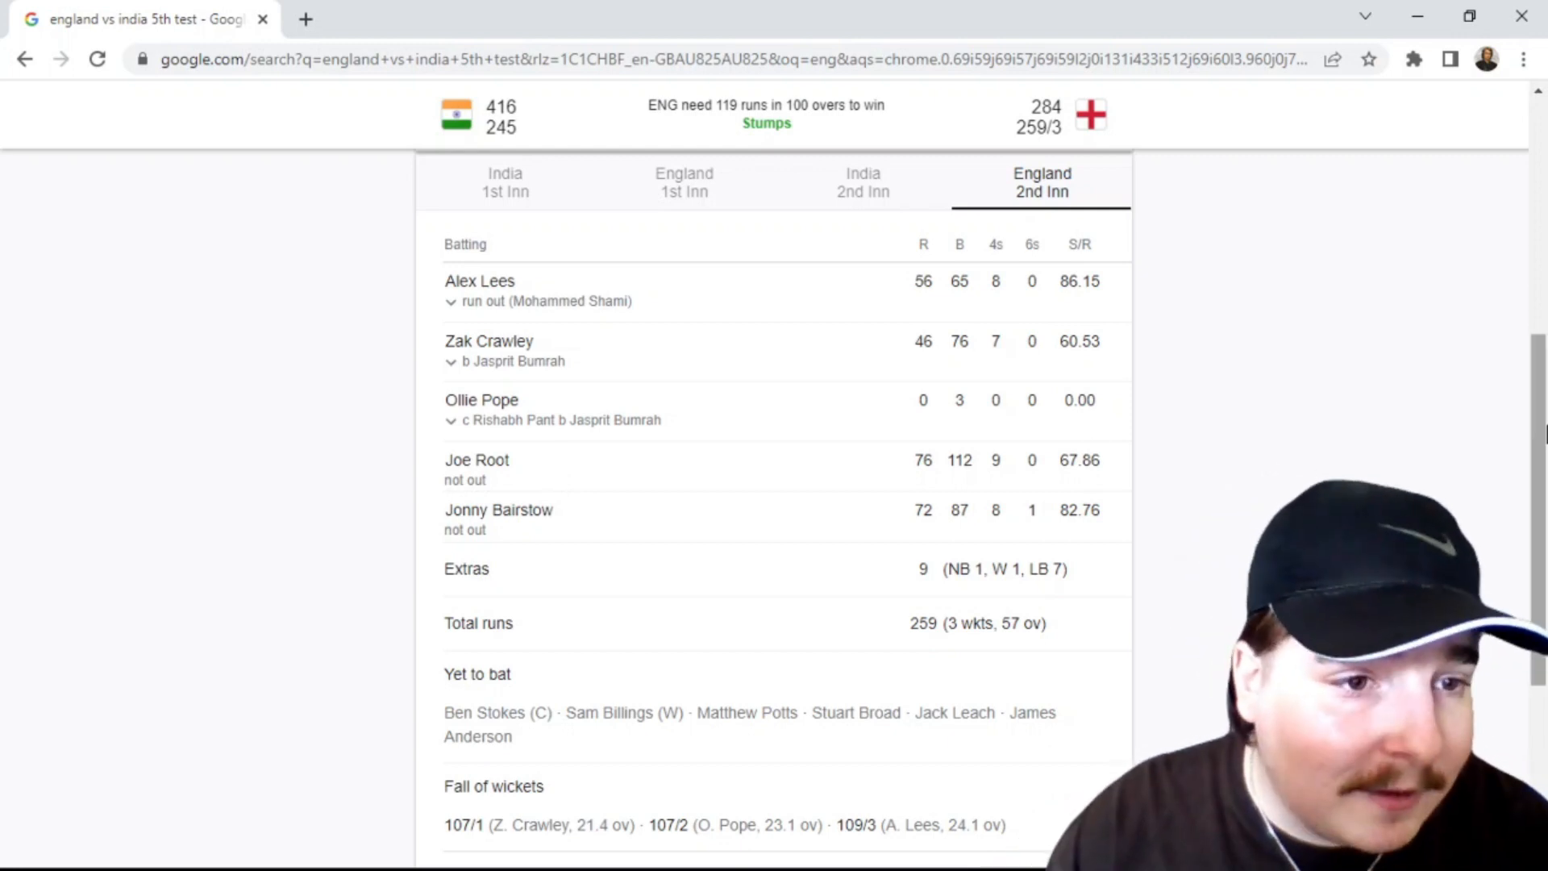
# Scroll down to England's fall of wickets and India's bowling, led by Bumrah's 2 for 53
pyautogui.scroll(-3)
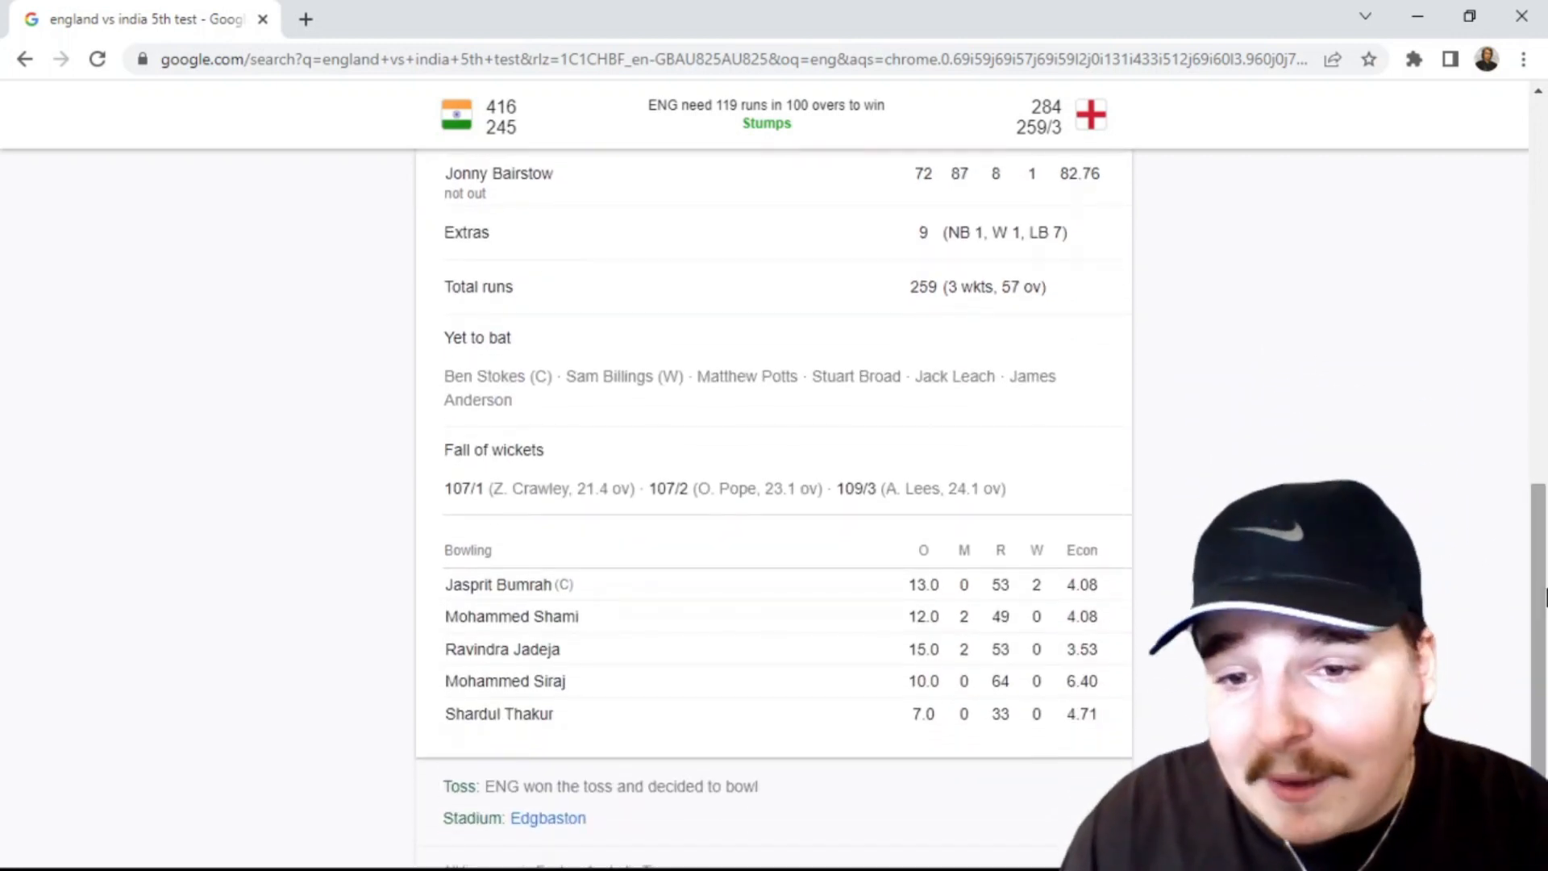